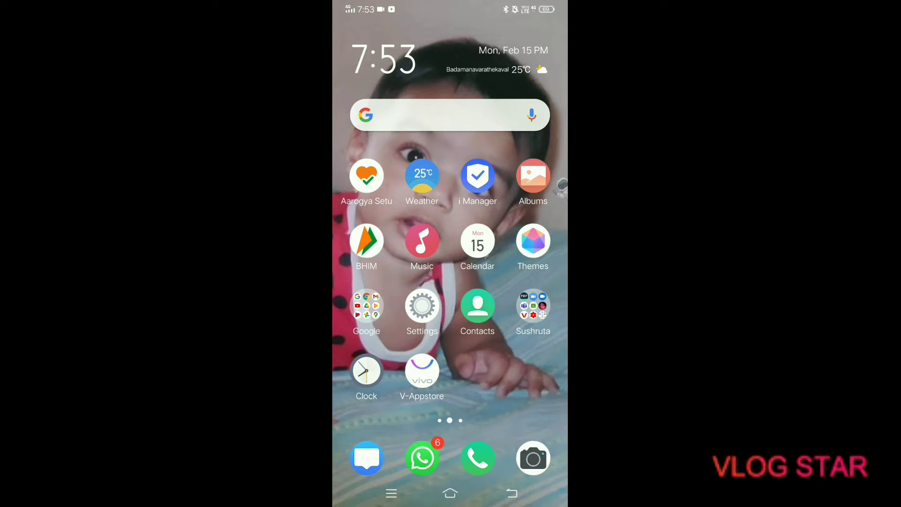
Launch the Google search app from the home screen's Google folder
left_click(366, 305)
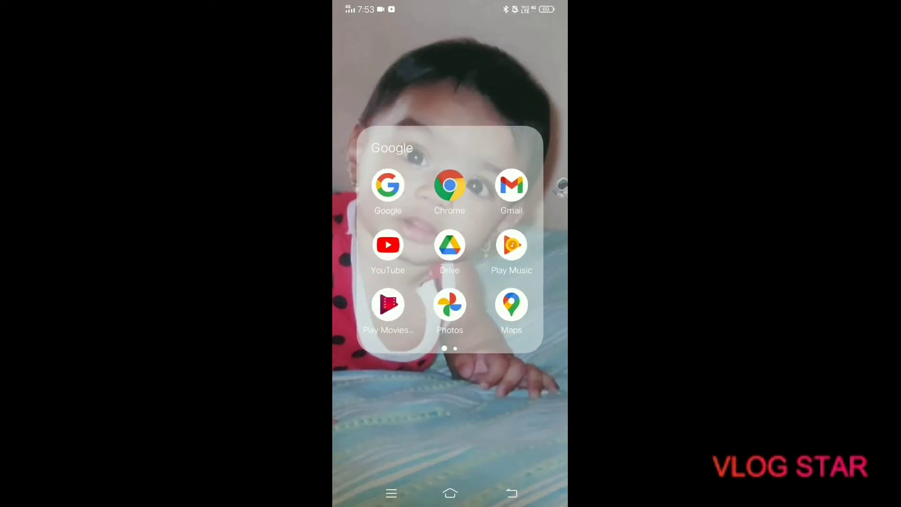
left_click(387, 185)
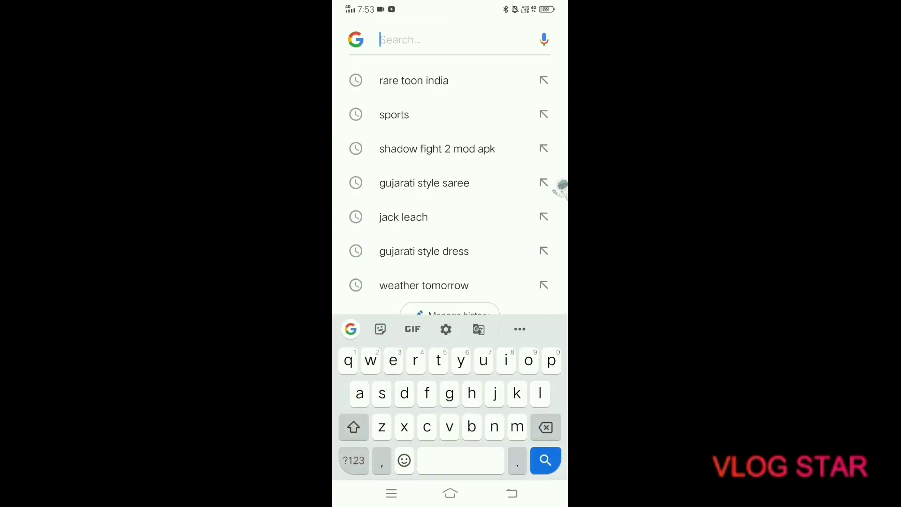
Search 'rare toon india' via the suggestion and load the Rare Toons India website
type("ra")
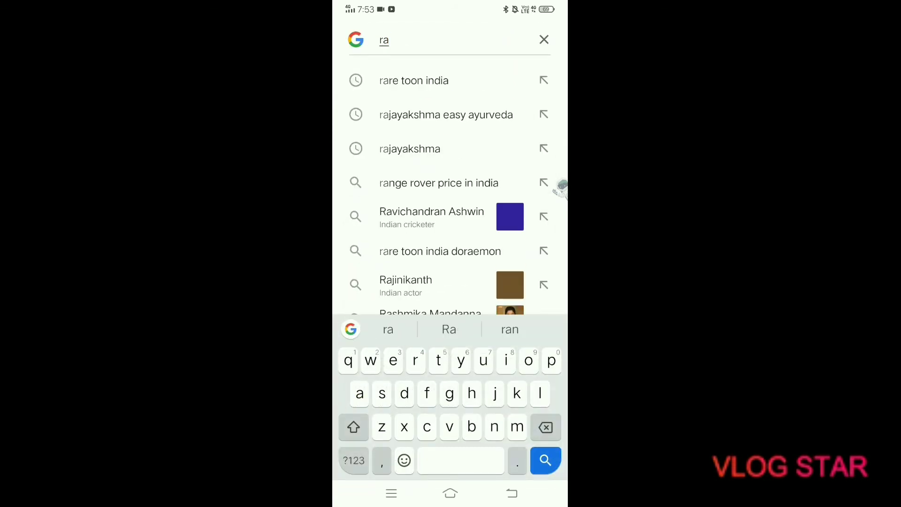
left_click(414, 80)
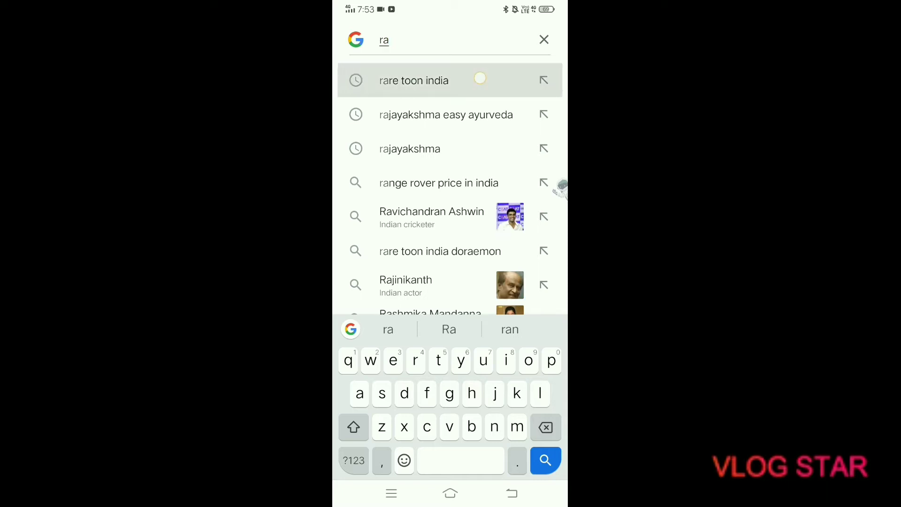
left_click(413, 80)
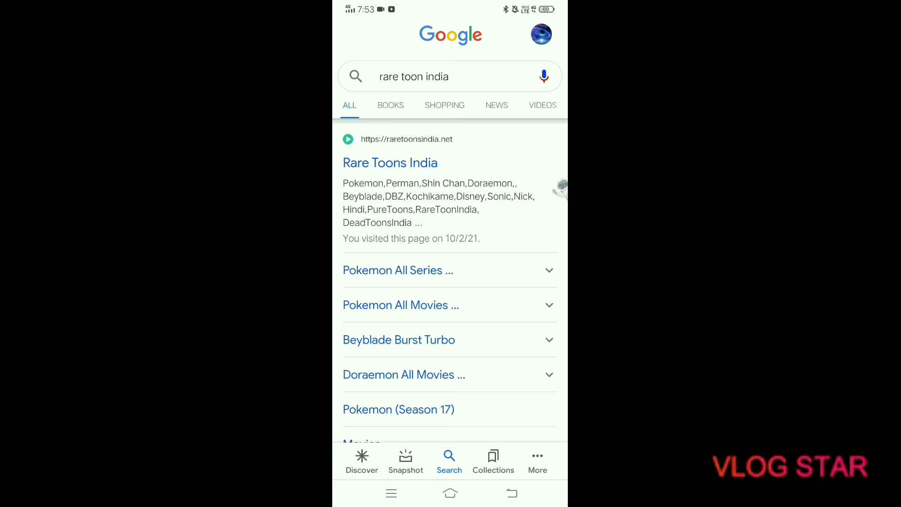
left_click(389, 162)
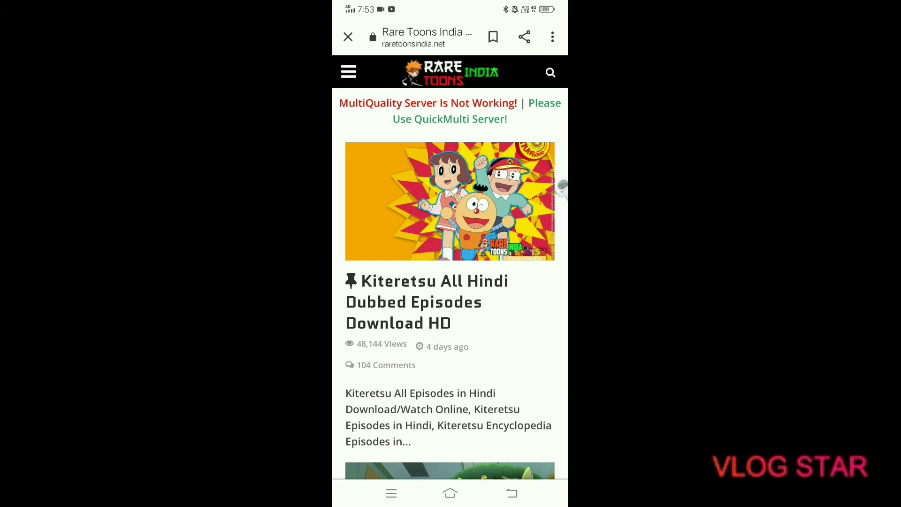
Expand the POKEMON section in the site's navigation menu to list its episode seasons
scroll("down", 3)
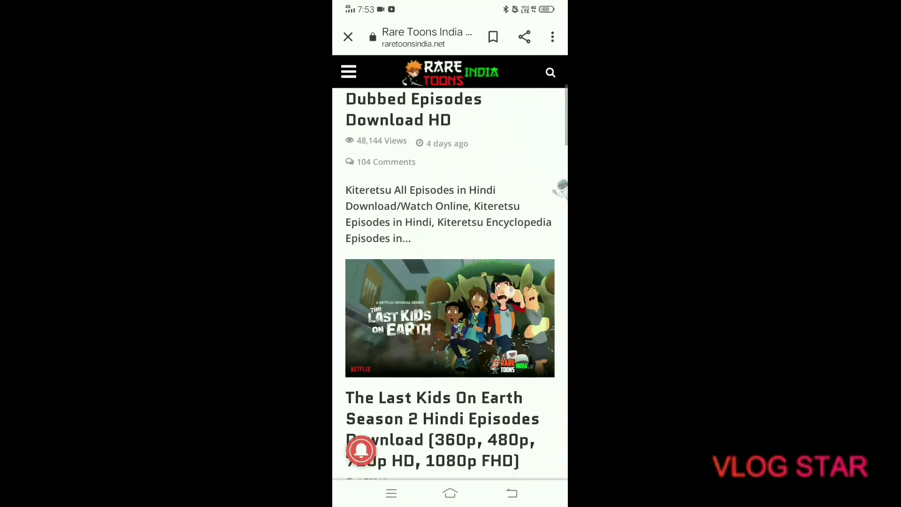
left_click(348, 72)
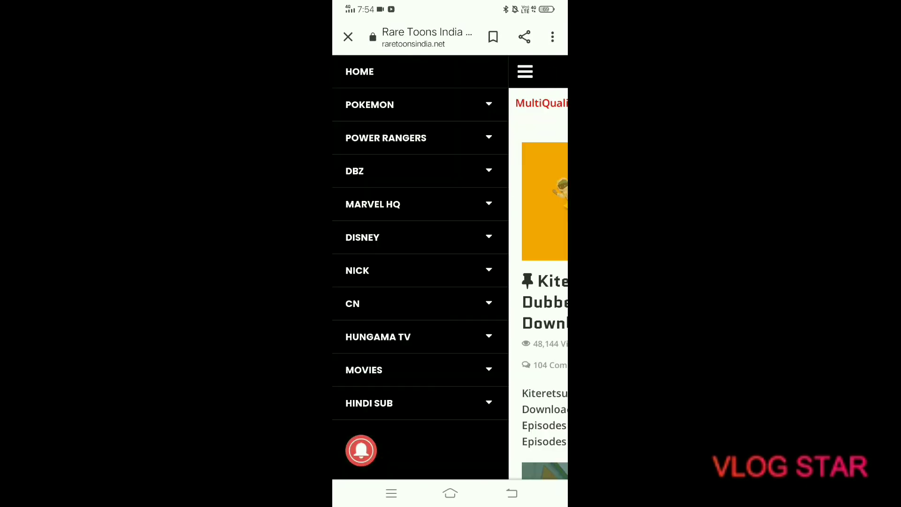
left_click(419, 104)
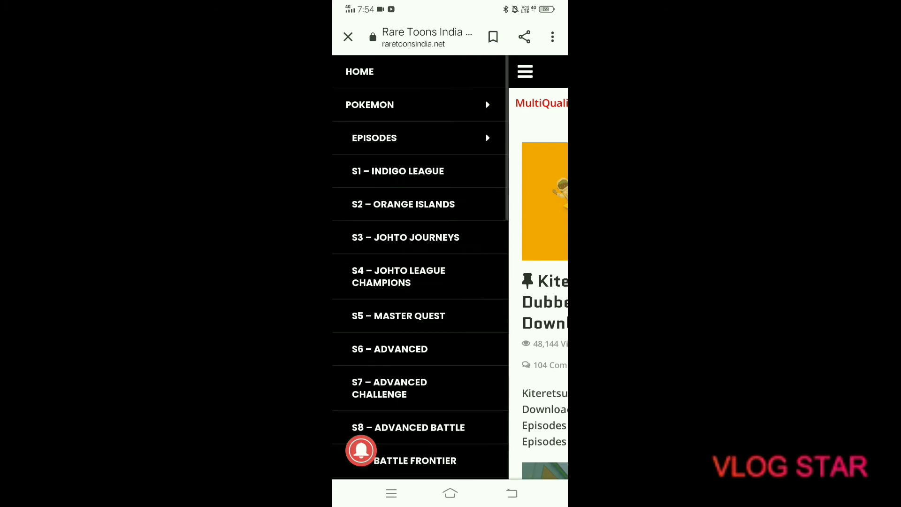